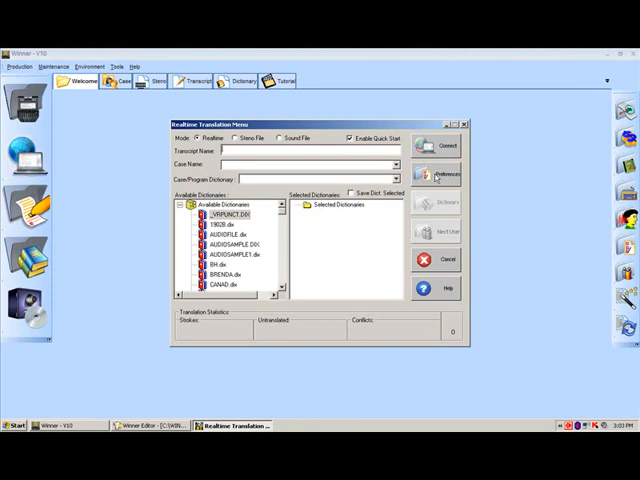
Open the ReadNow Setup Form from the translation window.
left_click(440, 176)
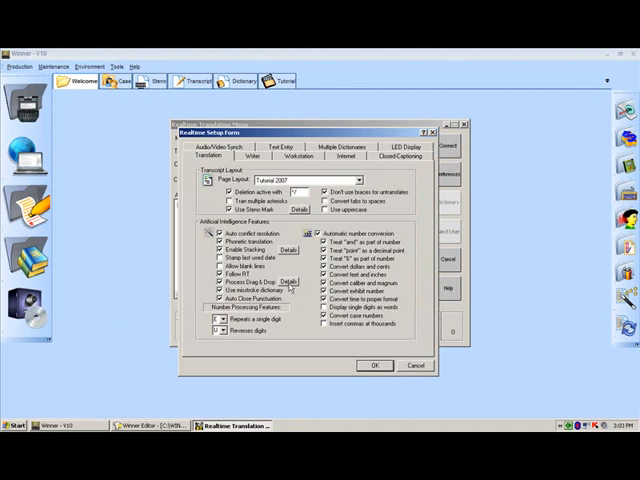
Open the Dropped/Dragged keys dialog from the Artificial Intelligence Features.
left_click(288, 280)
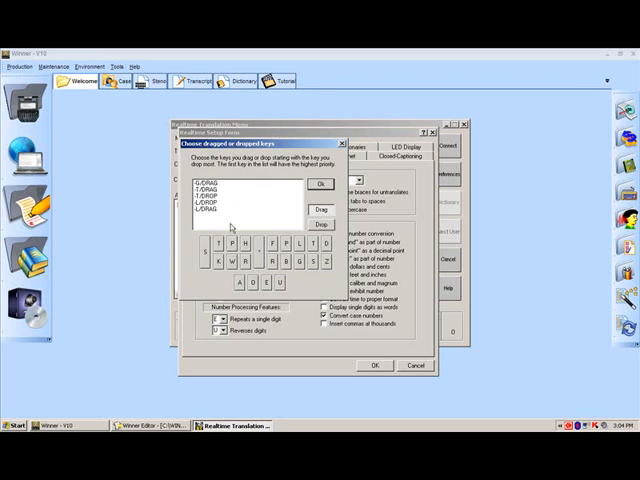
mouse_move(290, 264)
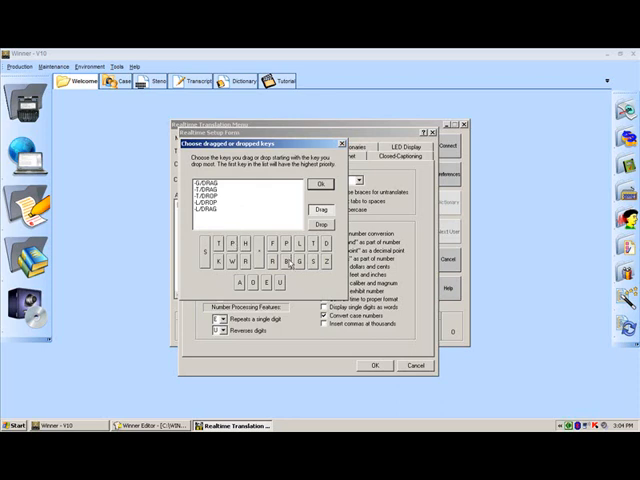
mouse_move(324, 198)
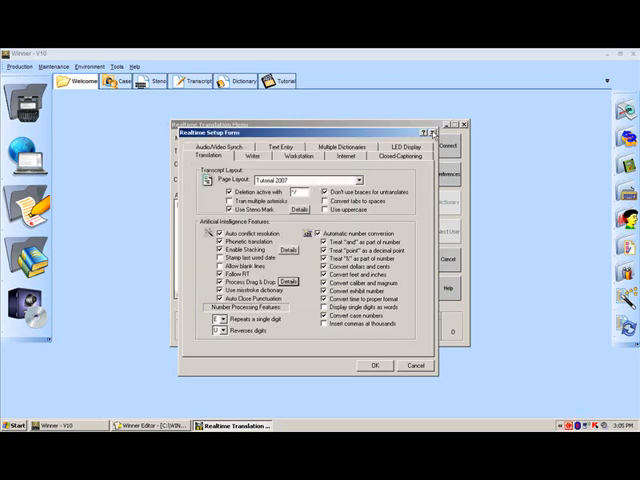
Accept the setup changes, dismiss the warning, and let the job open in Winner Editor.
left_click(374, 364)
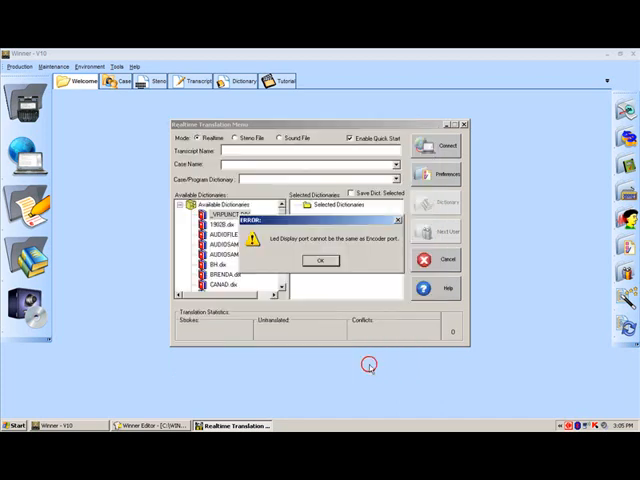
left_click(320, 260)
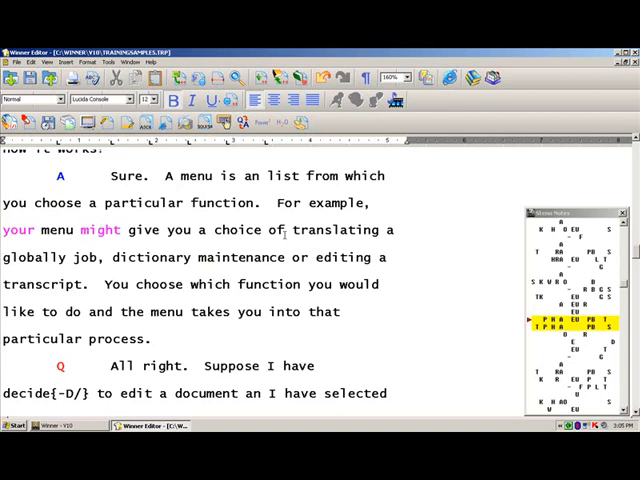
Select 'maintenance' in the transcript and open Globals to see its suggested misstrokes.
double_click(244, 256)
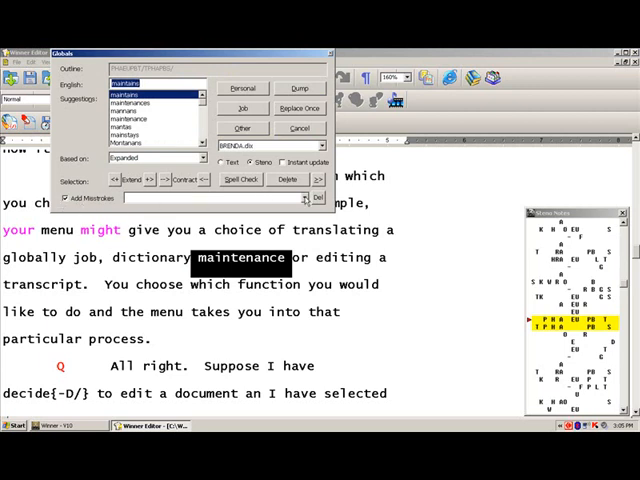
left_click(312, 196)
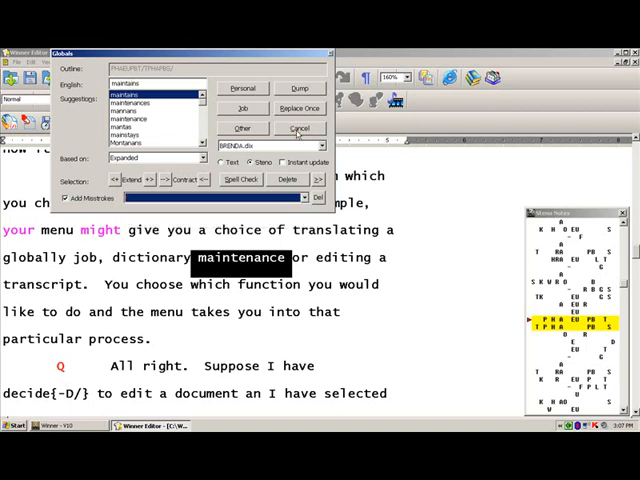
Open Dictionary Maintenance and load MISSTROKE.DIX so its entries are listed.
left_click(300, 128)
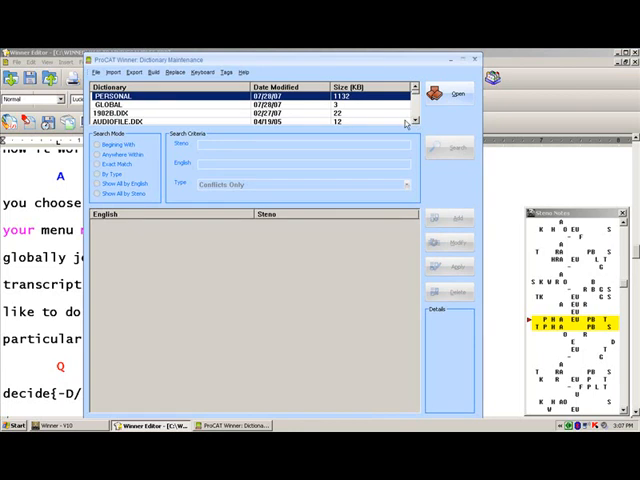
scroll("down", 3)
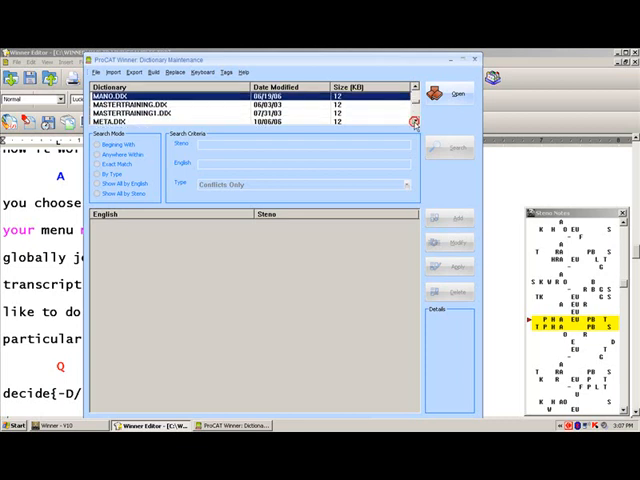
scroll("down", 3)
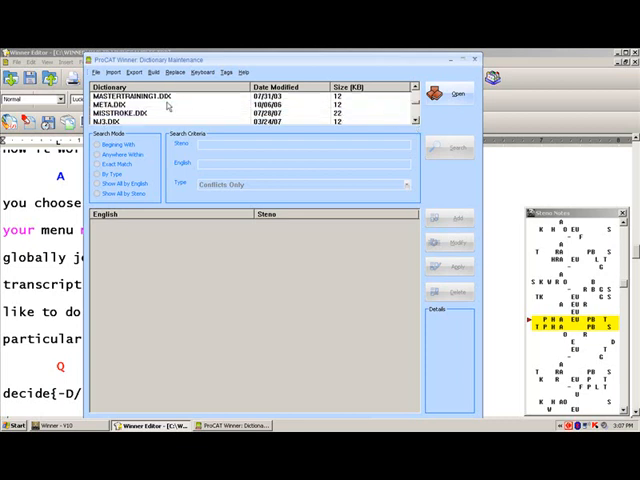
left_click(150, 112)
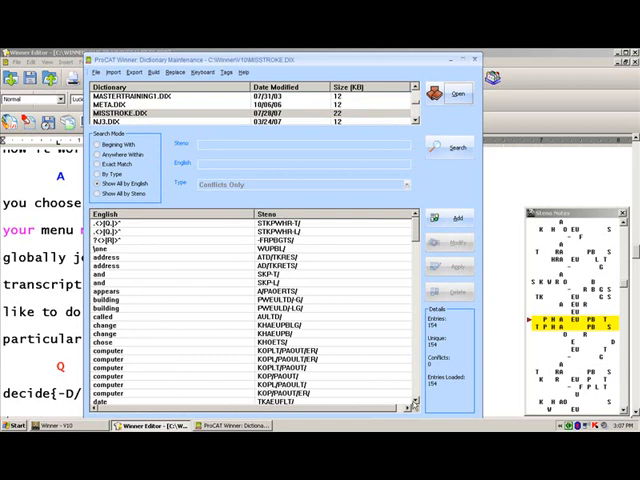
scroll("down", 3)
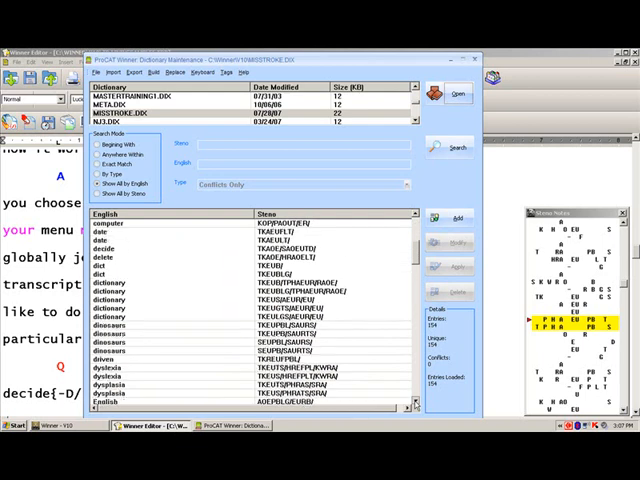
scroll("down", 3)
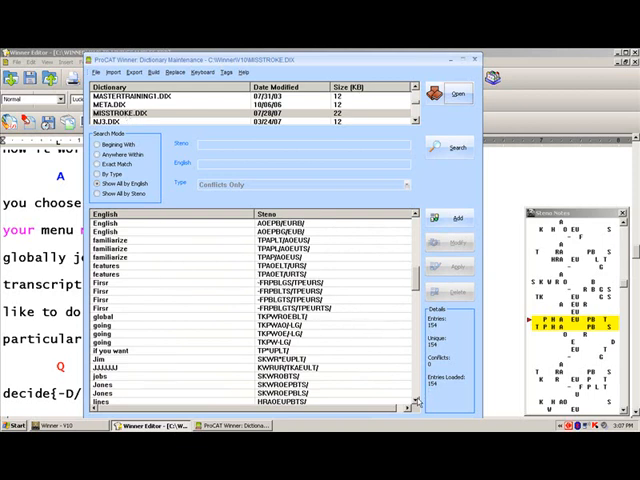
scroll("down", 3)
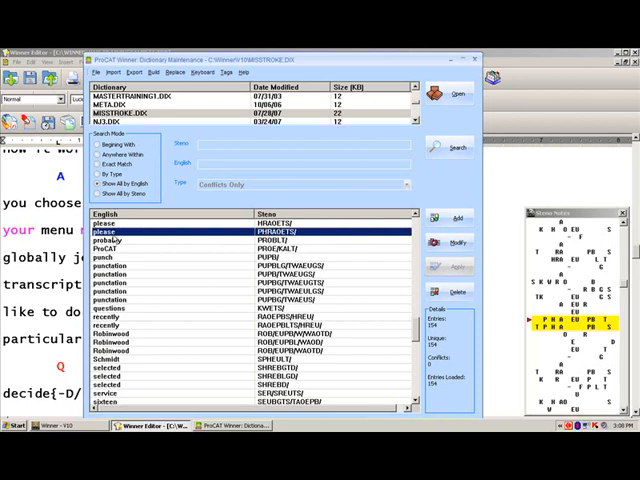
mouse_move(202, 312)
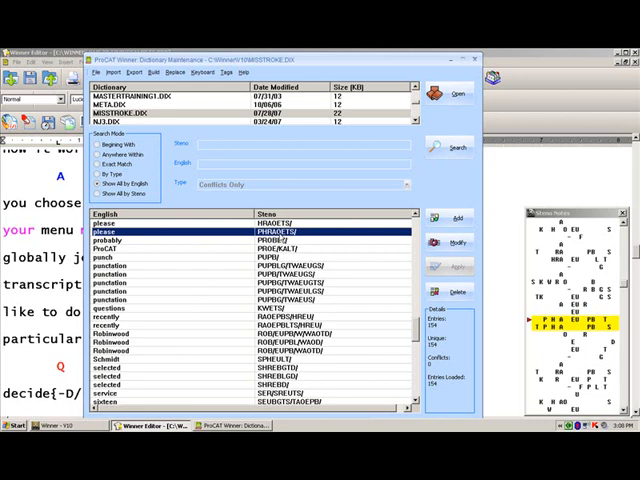
mouse_move(192, 214)
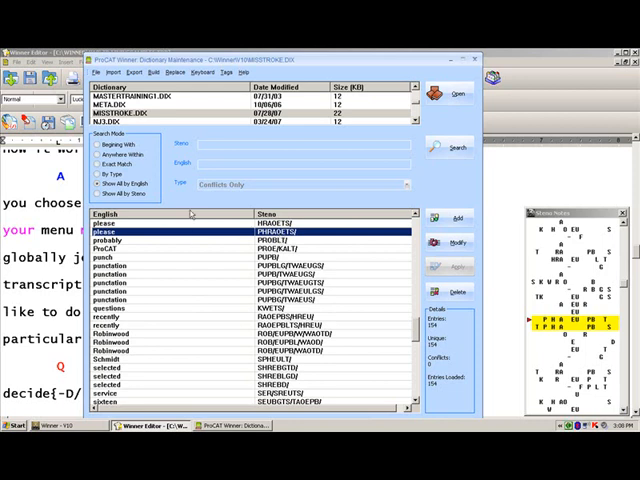